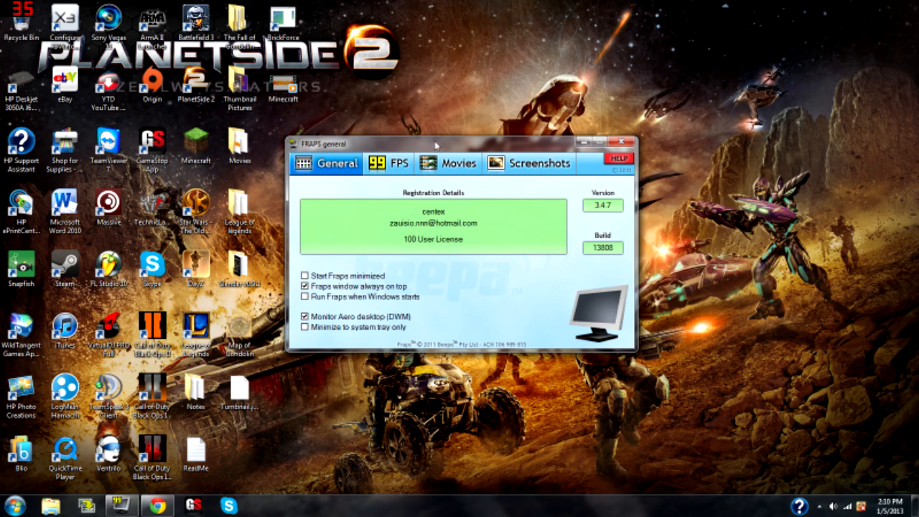
Move the Fraps settings window toward the top of the desktop.
drag(437, 144, 546, 80)
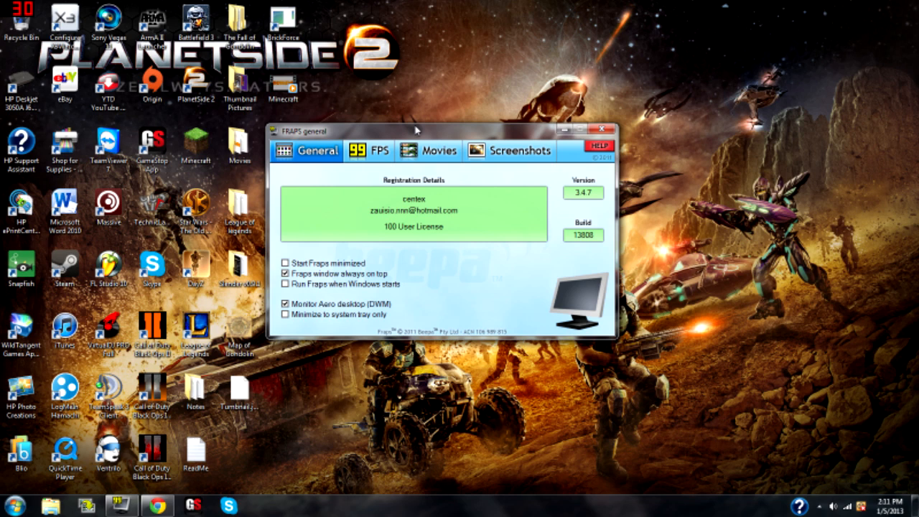
mouse_move(440, 132)
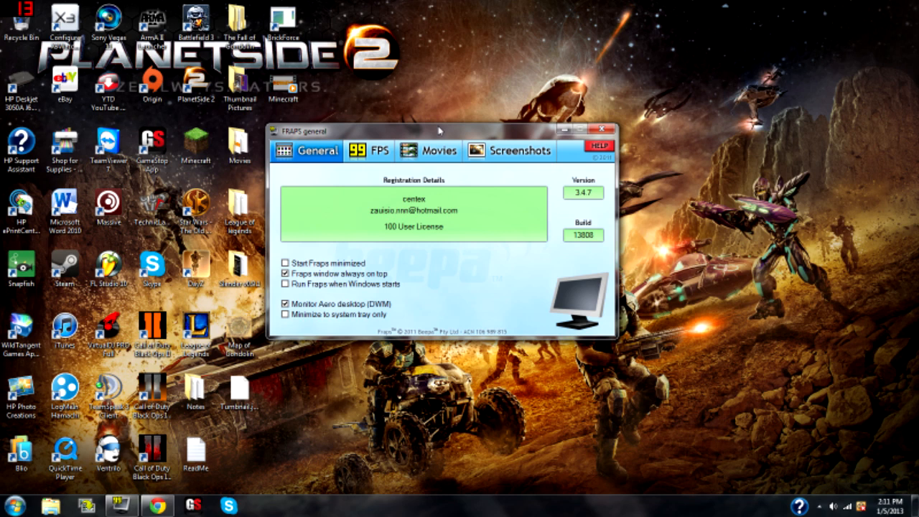
mouse_move(425, 129)
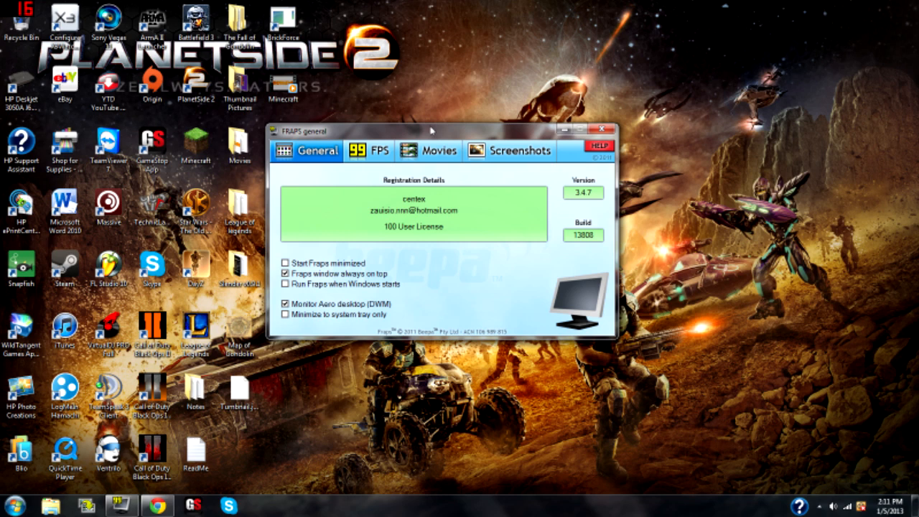
mouse_move(322, 239)
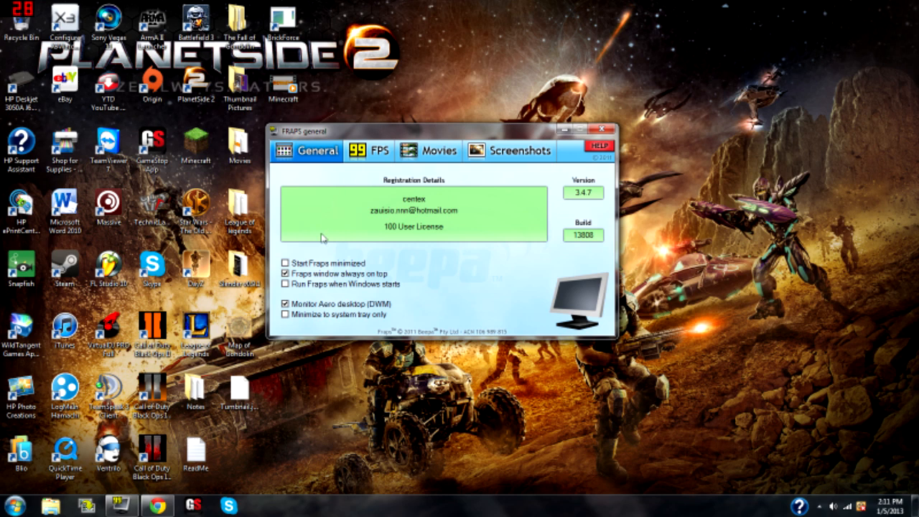
mouse_move(399, 132)
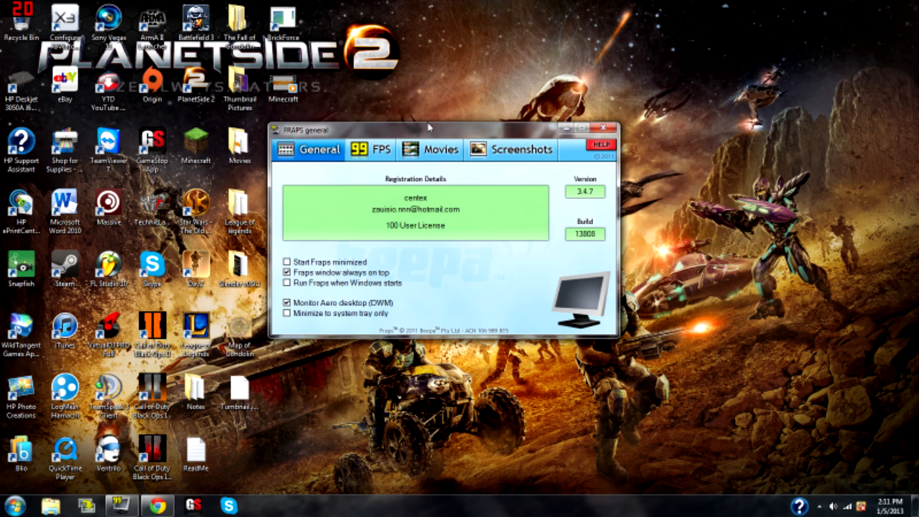
mouse_move(372, 122)
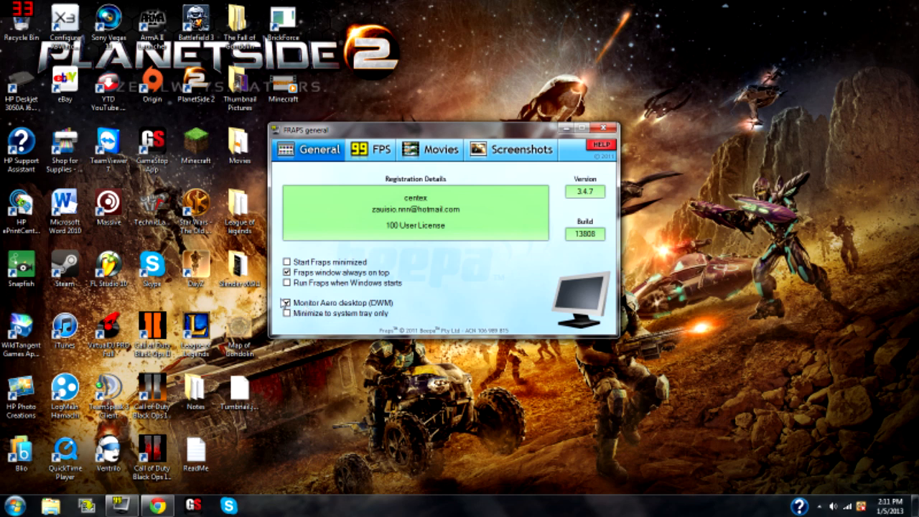
click(287, 302)
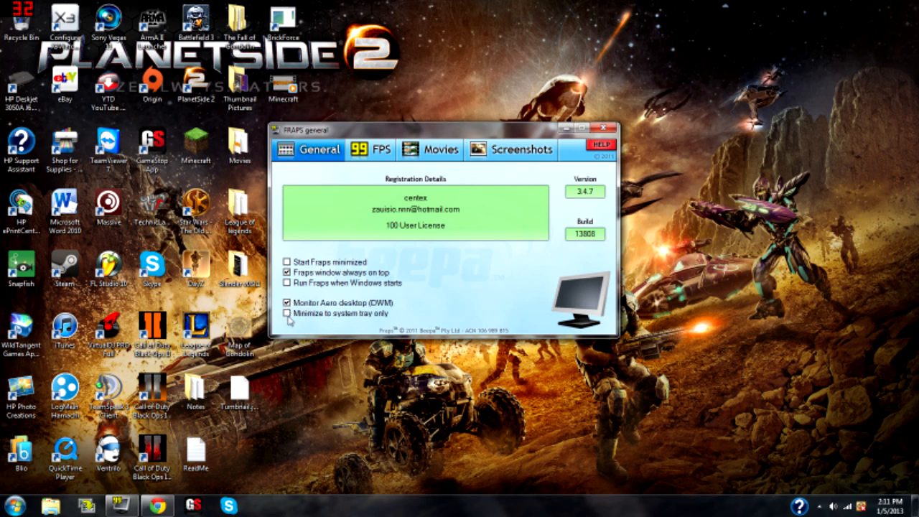
mouse_move(357, 237)
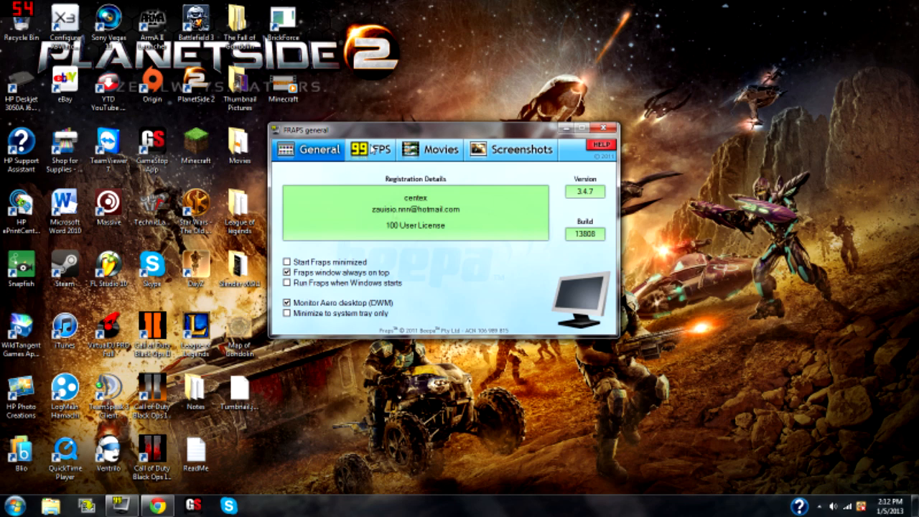
Show the FPS benchmark settings, where the FPS box is already checked.
click(371, 149)
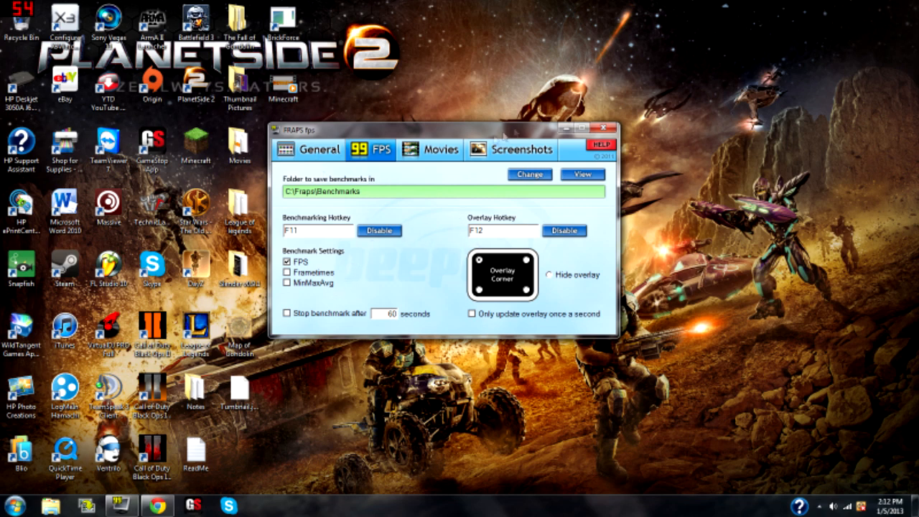
Set movie capture to the custom 120 fps rate at half-size.
click(431, 150)
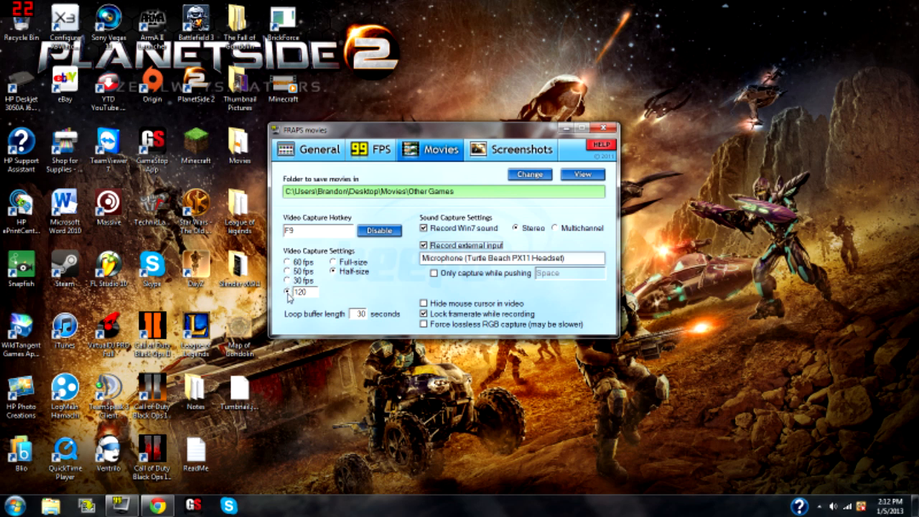
mouse_move(288, 270)
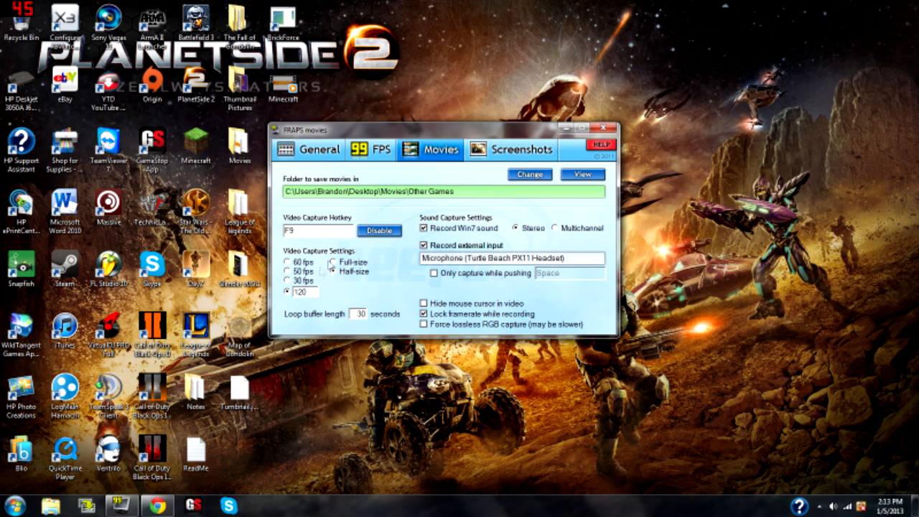
click(336, 272)
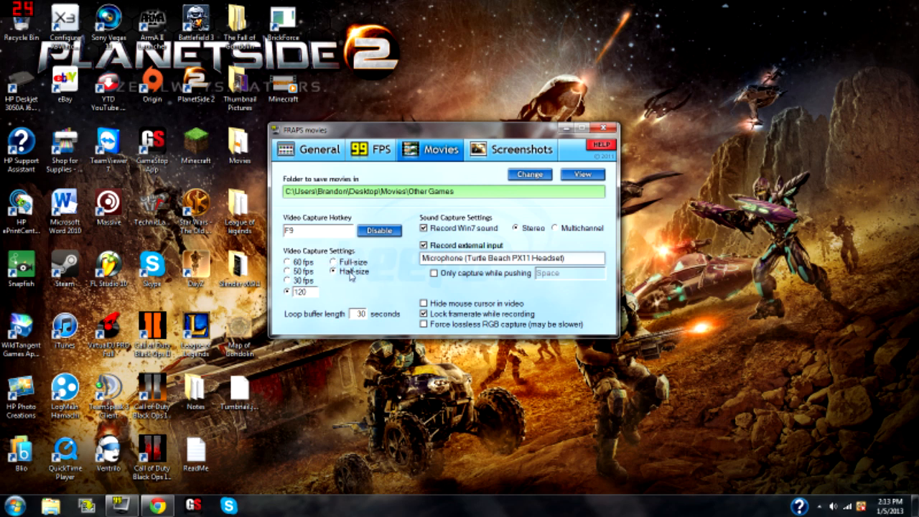
mouse_move(333, 287)
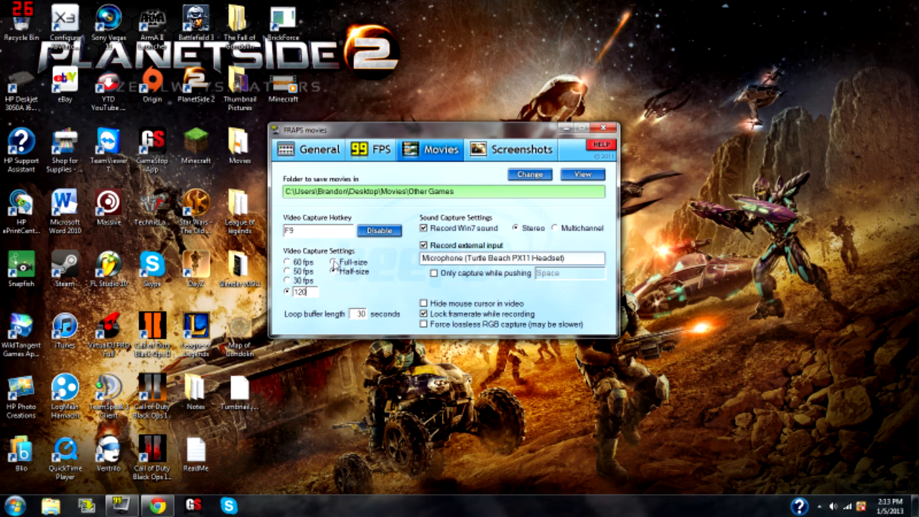
click(335, 271)
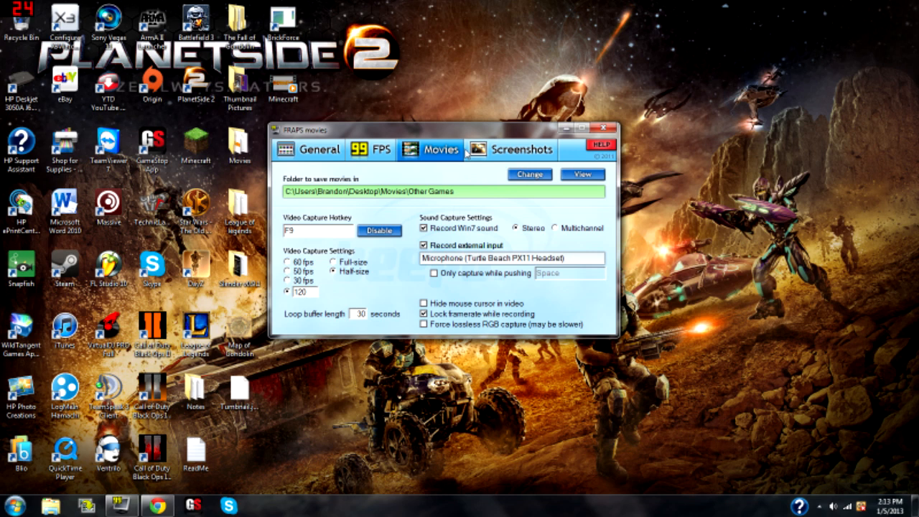
mouse_move(500, 144)
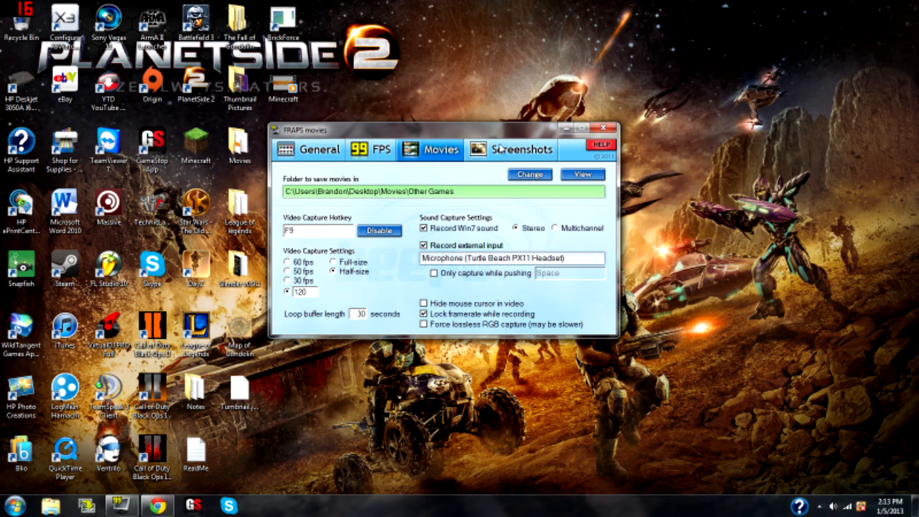
Show the Screenshots settings with BMP format and a capture hotkey.
click(519, 149)
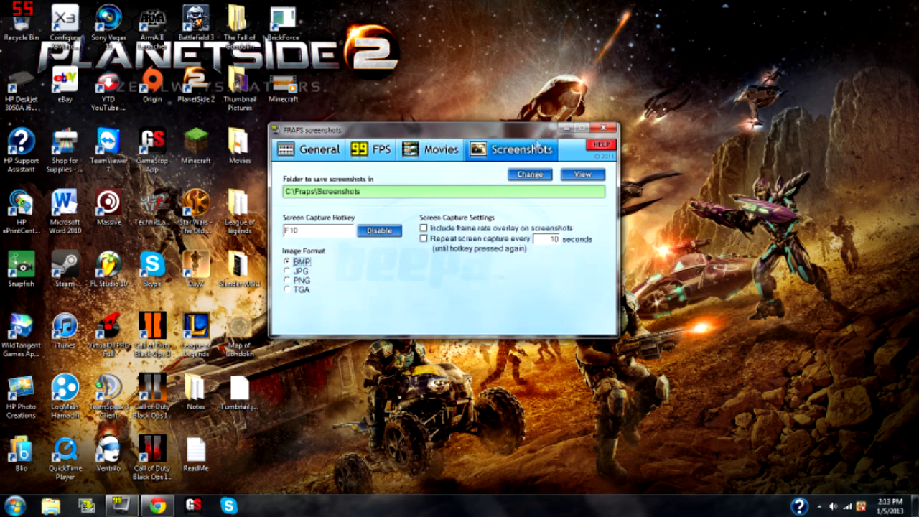
Go back to the Movies settings, still at 120 fps half-size.
click(431, 149)
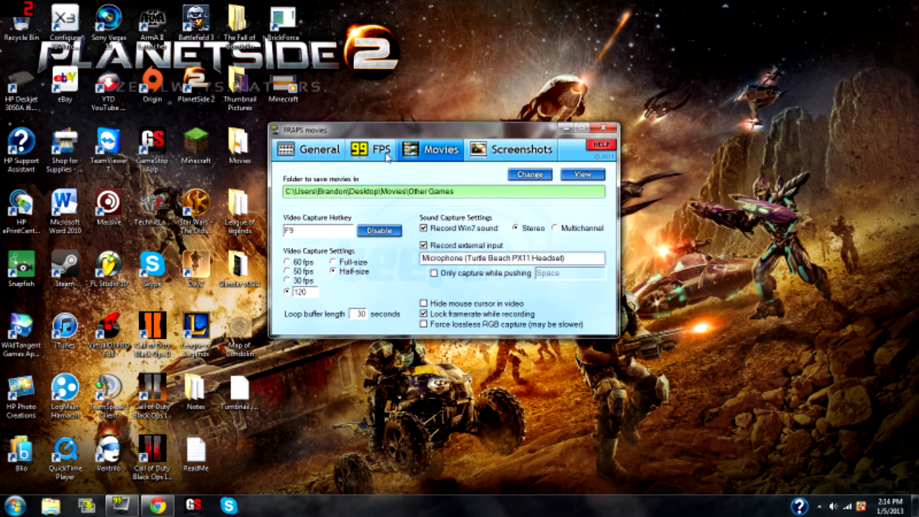
click(304, 291)
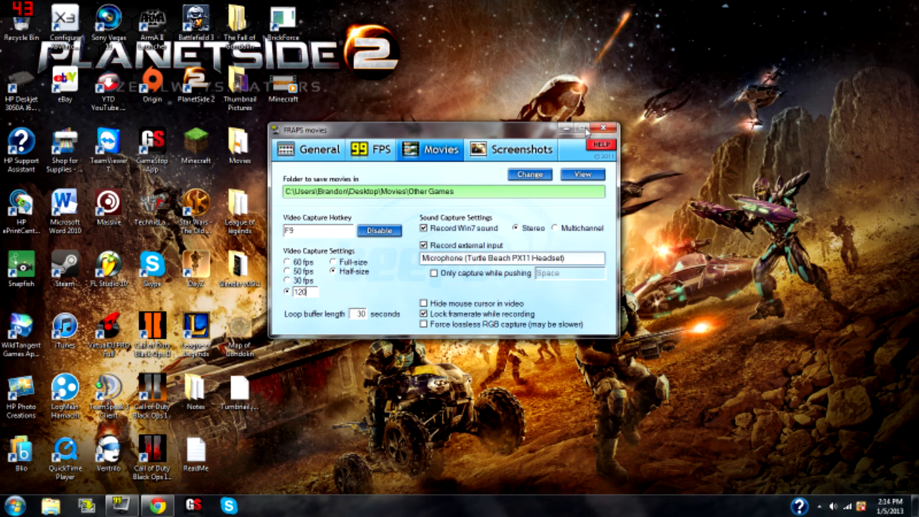
mouse_move(514, 131)
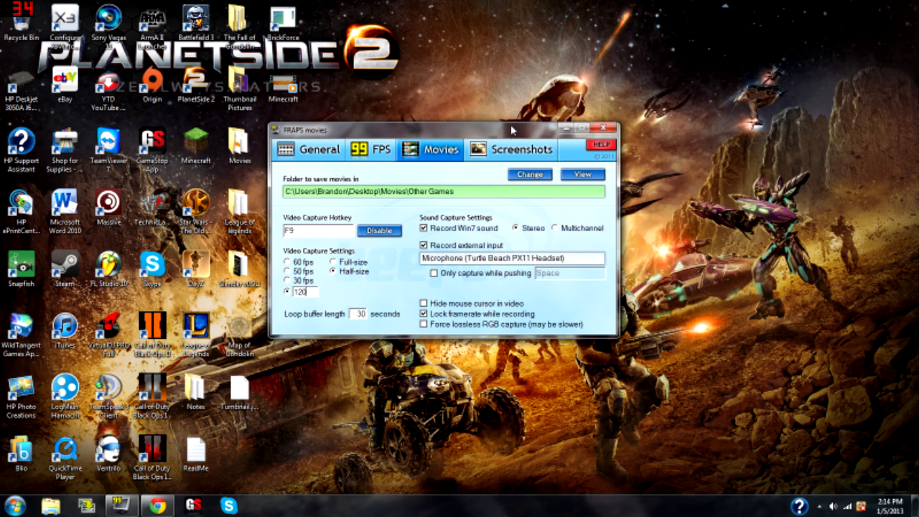